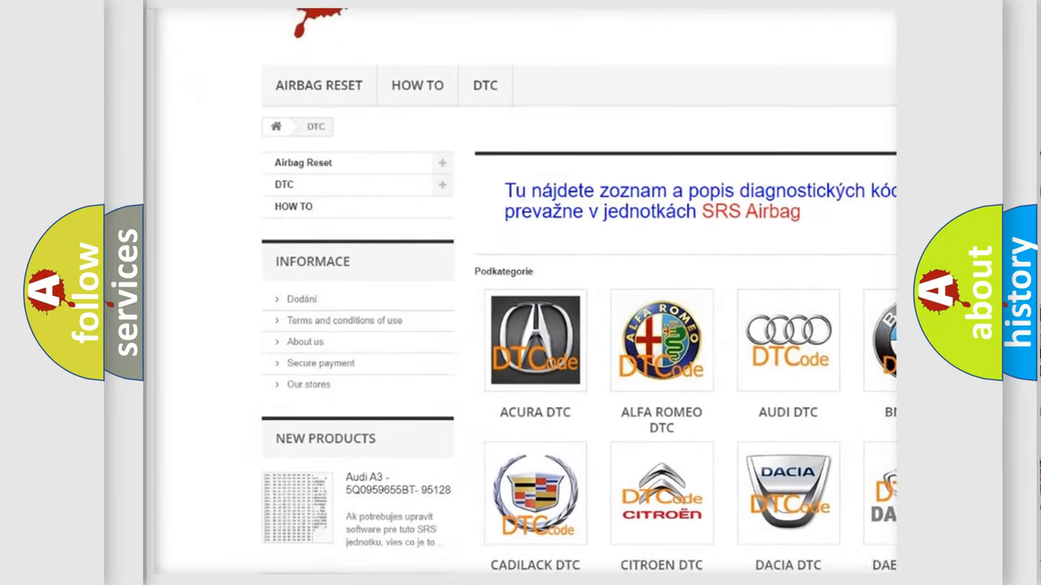
{"action": "scroll", "scroll_direction": "down", "scroll_amount": 3}
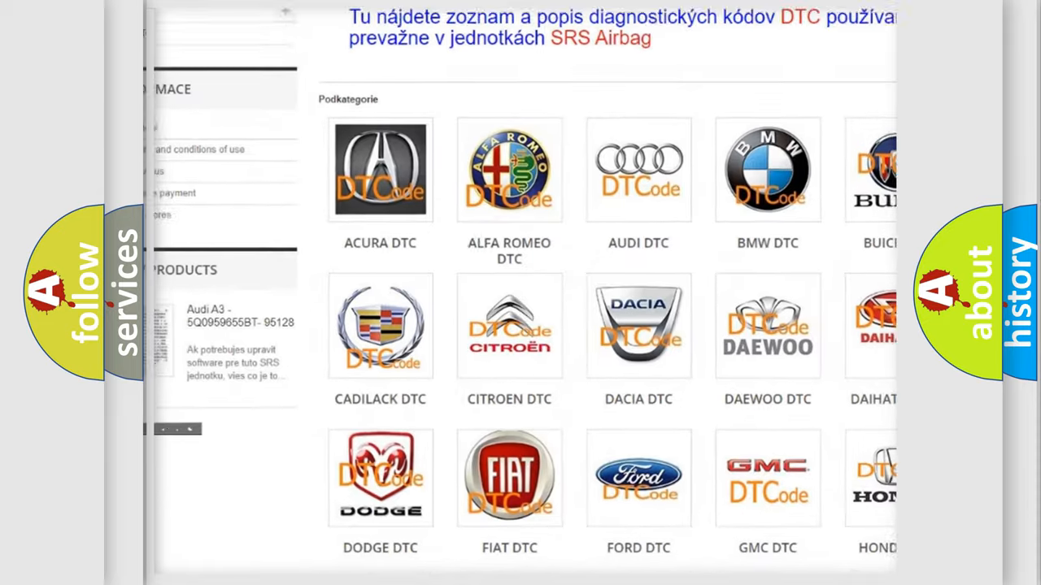
{"action": "scroll", "scroll_direction": "down", "scroll_amount": 3}
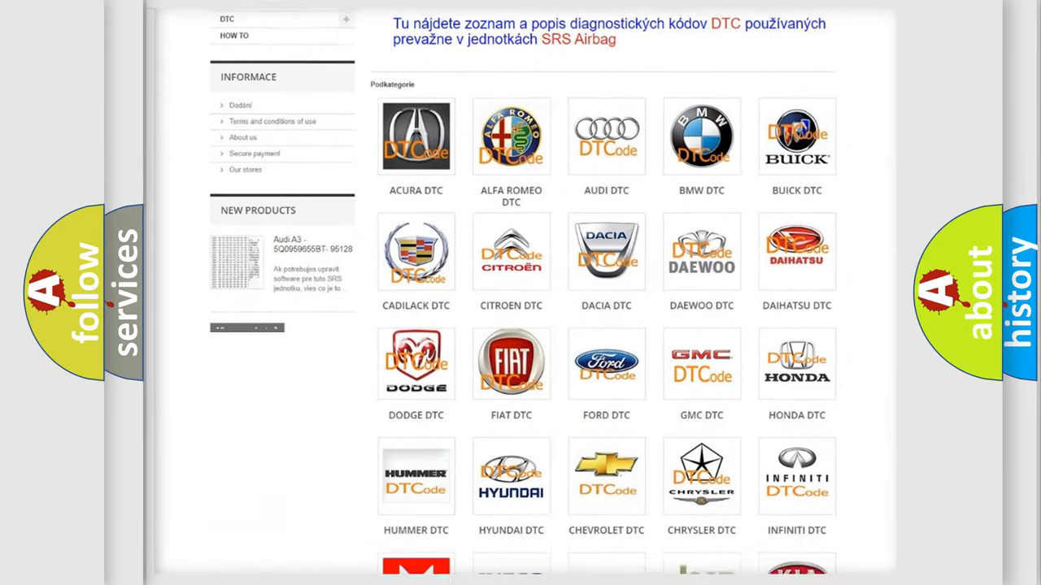
{"action": "scroll", "scroll_direction": "down", "scroll_amount": 3}
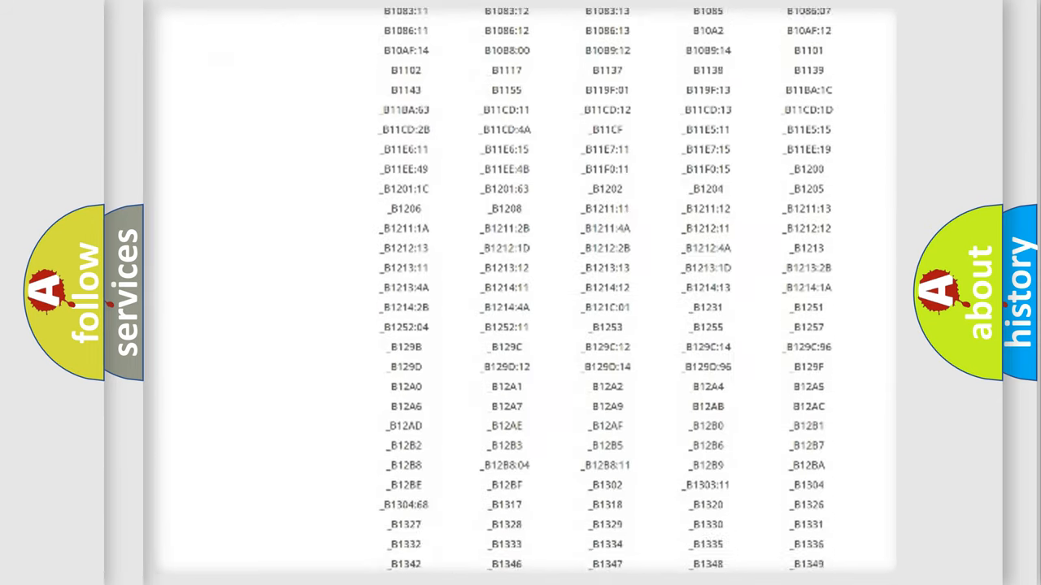
{"action": "scroll", "scroll_direction": "down", "scroll_amount": 3}
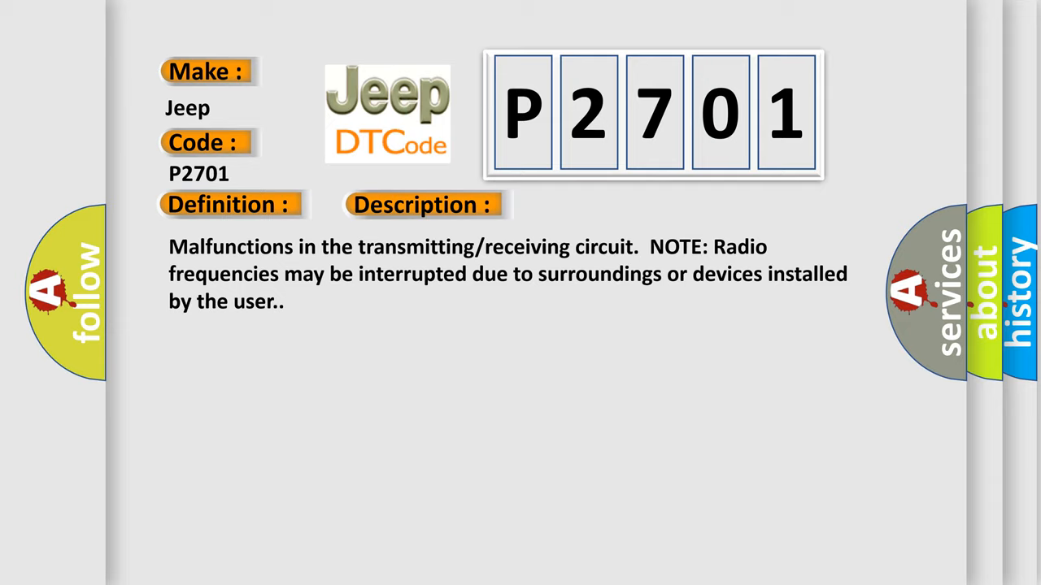
{"action": "left_click", "coordinate": [597, 205]}
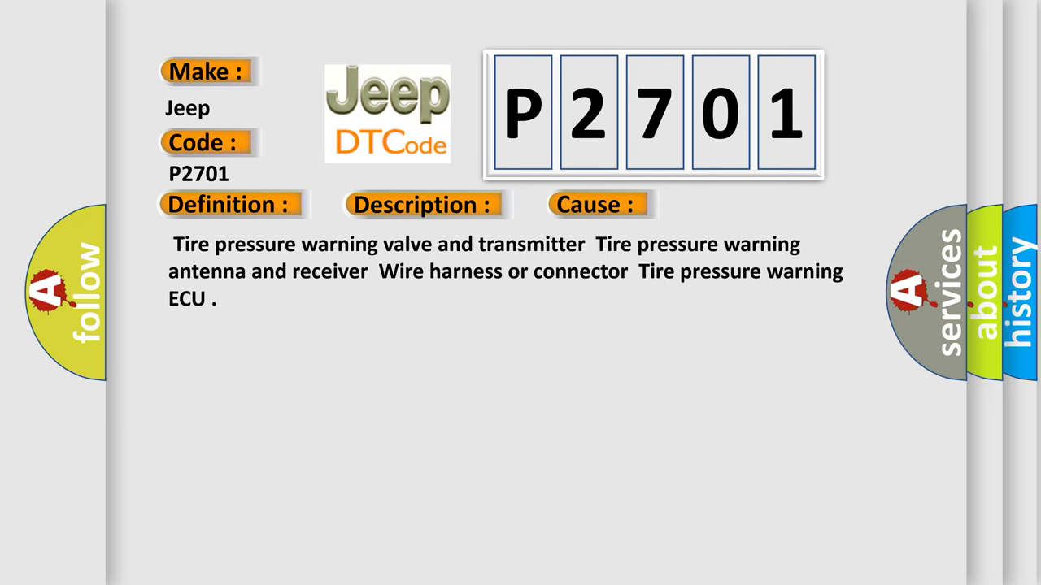